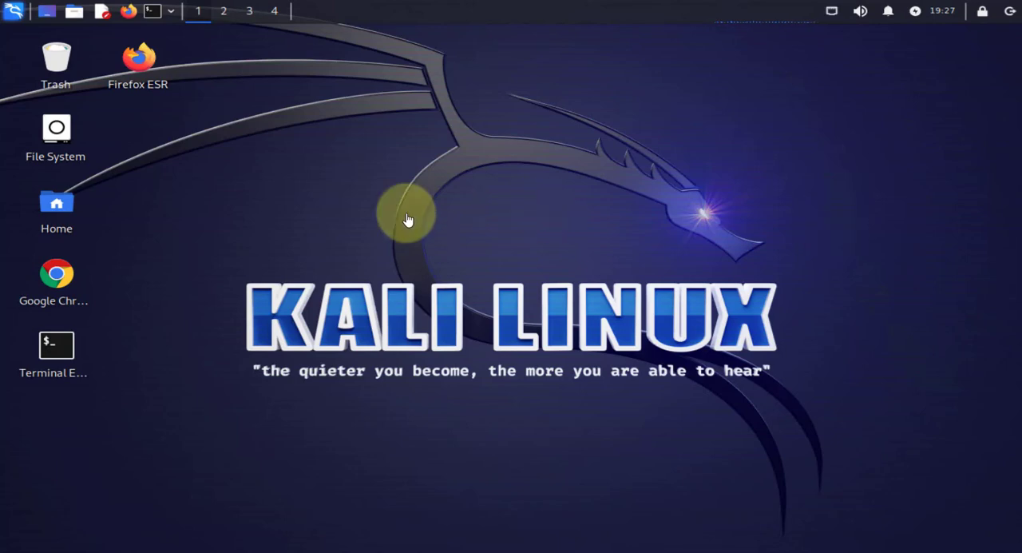
{"action": "mouse_move", "coordinate": [367, 225]}
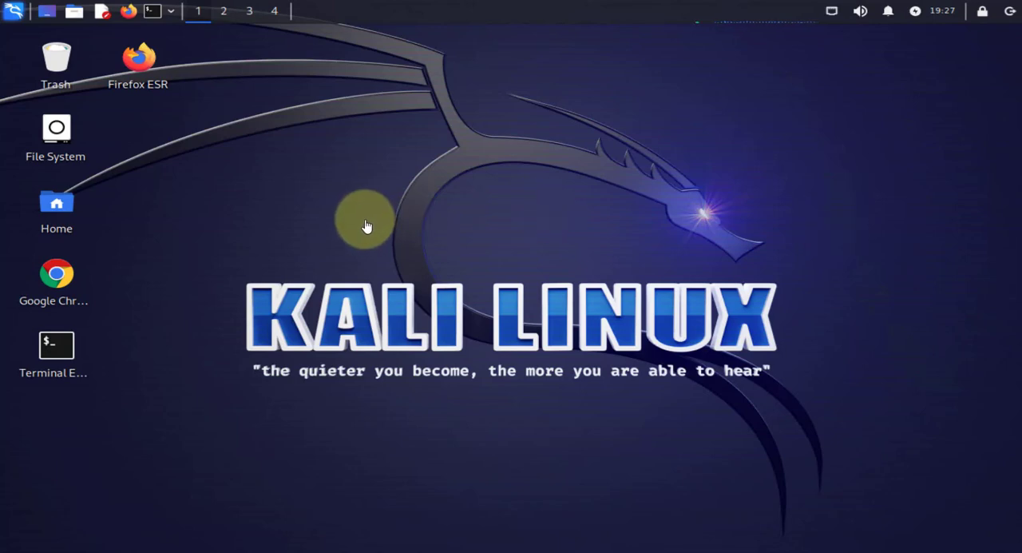
{"action": "mouse_move", "coordinate": [369, 206]}
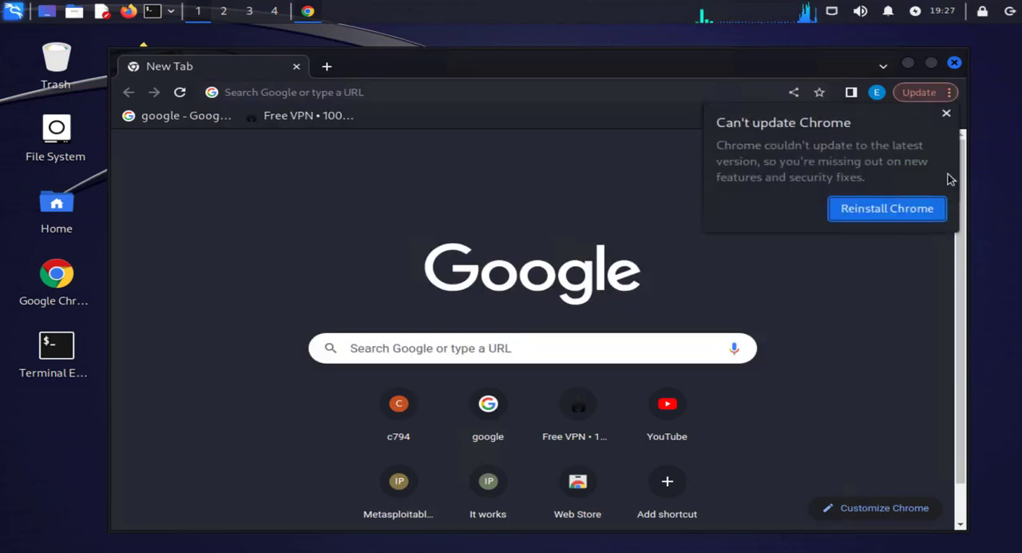
Step: Navigate Chrome to protonvpn.com/support/official-linux-vpn-debian to load the Debian install guide
{"action": "left_click", "coordinate": [255, 91]}
{"action": "type", "text": "https://pro"}
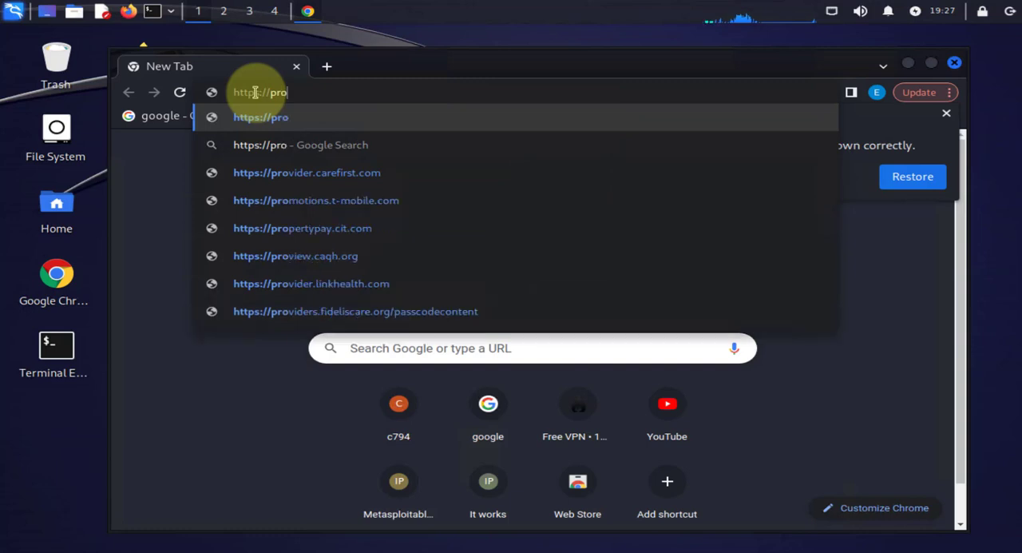
{"action": "type", "text": "tonvpn.com/support/official-"}
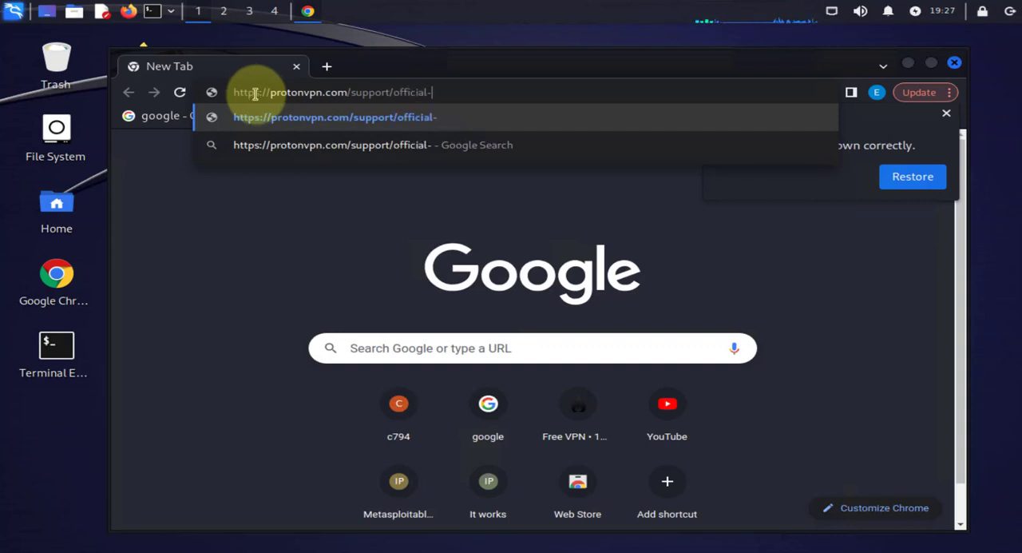
{"action": "type", "text": "linu"}
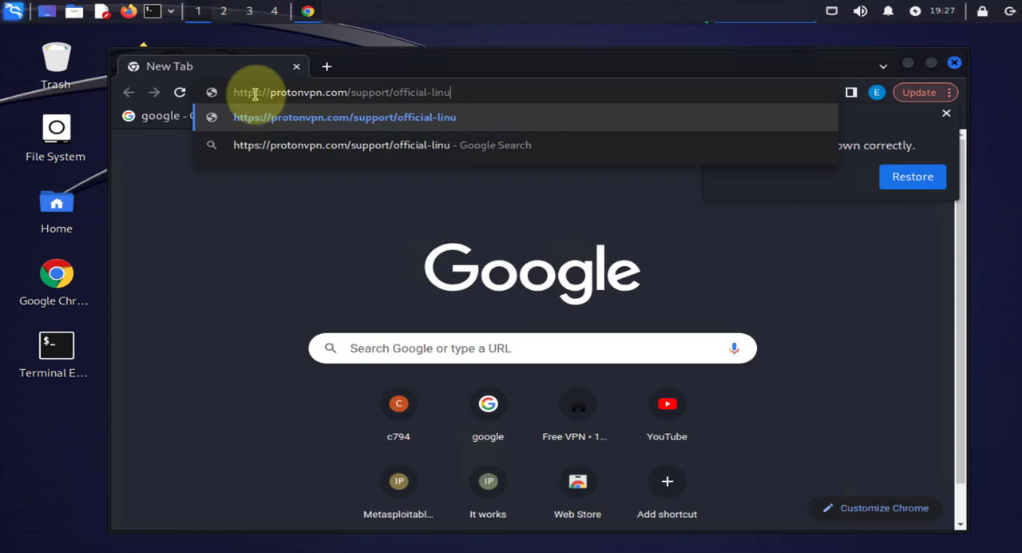
{"action": "type", "text": "x-vpn"}
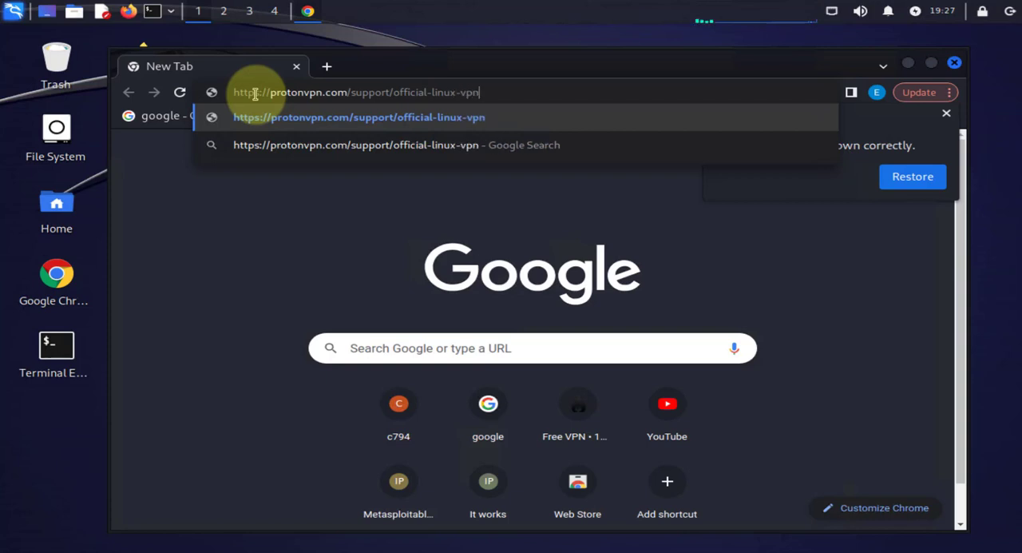
{"action": "type", "text": "-debian/"}
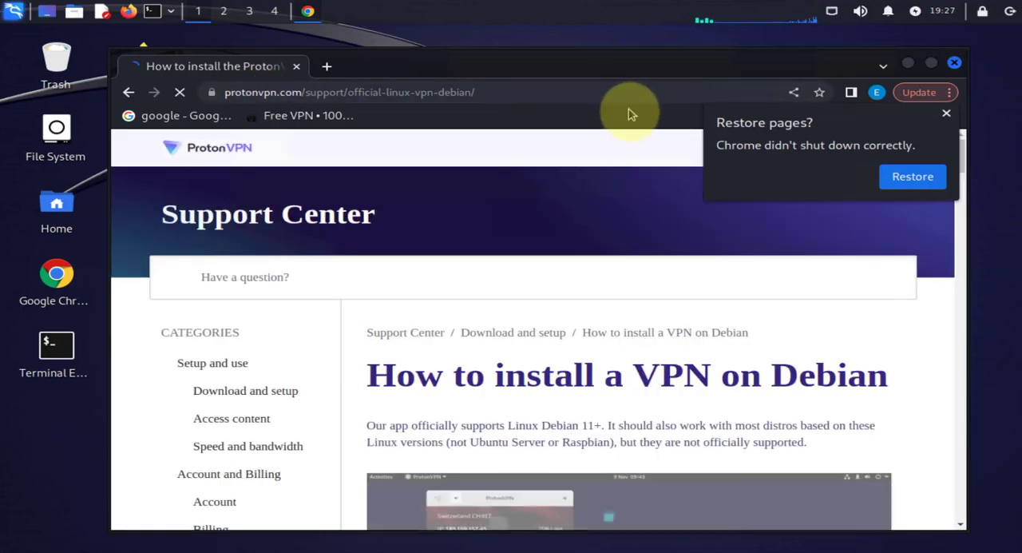
Step: Download protonvpn-stable-release_1.0.3-2_all.deb from the guide and scroll through the apt-get commands
{"action": "left_click", "coordinate": [946, 112]}
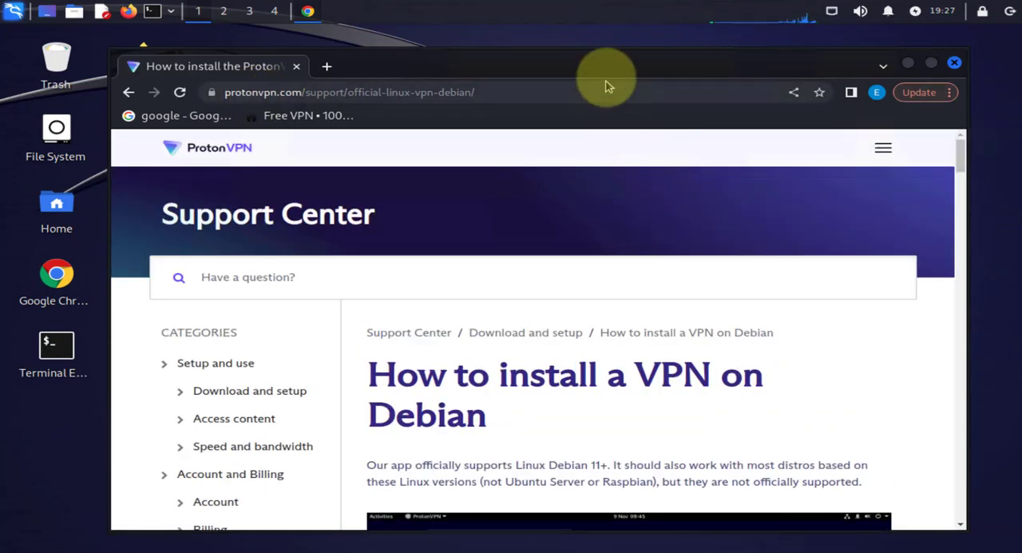
{"action": "scroll", "scroll_direction": "down", "scroll_amount": 3}
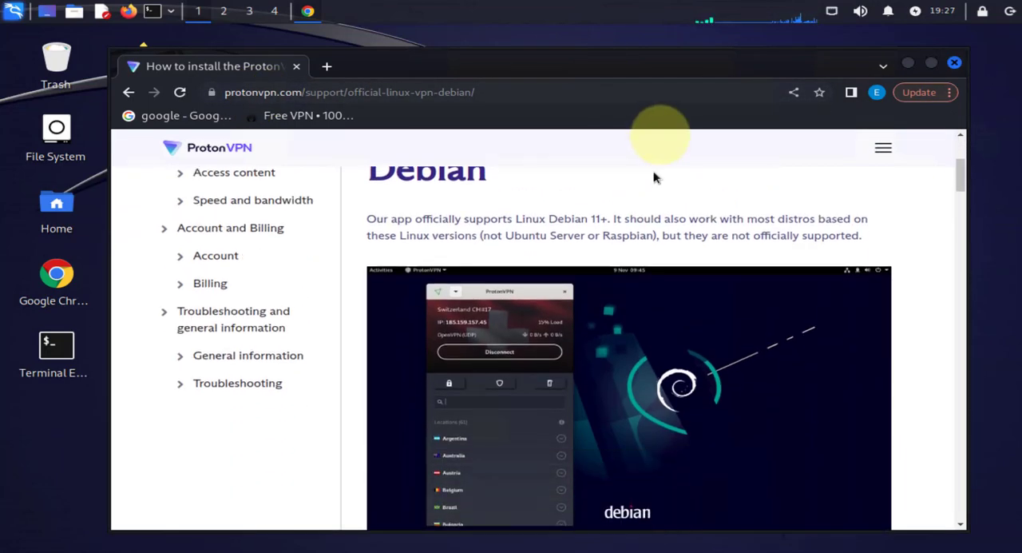
{"action": "scroll", "scroll_direction": "down", "scroll_amount": 3}
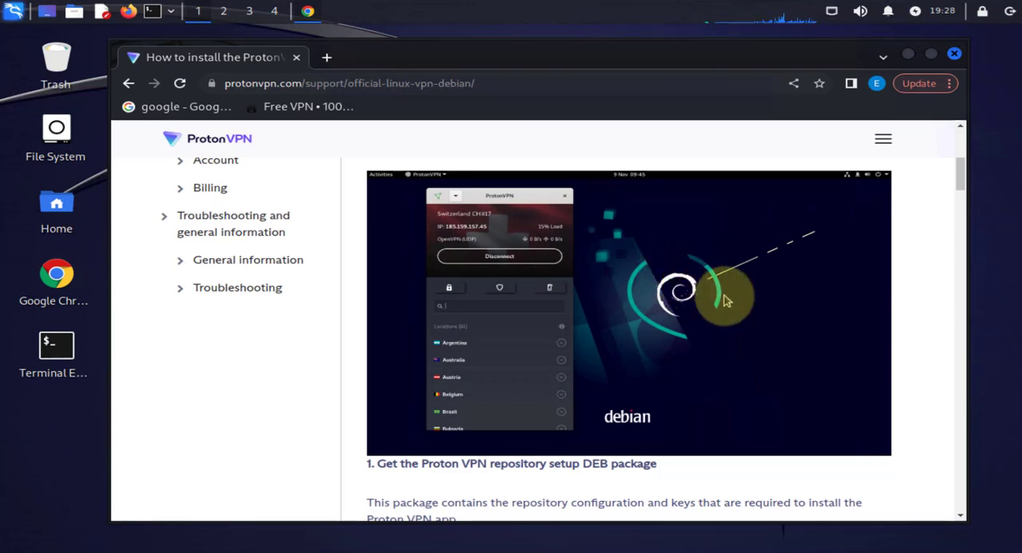
{"action": "scroll", "scroll_direction": "down", "scroll_amount": 3}
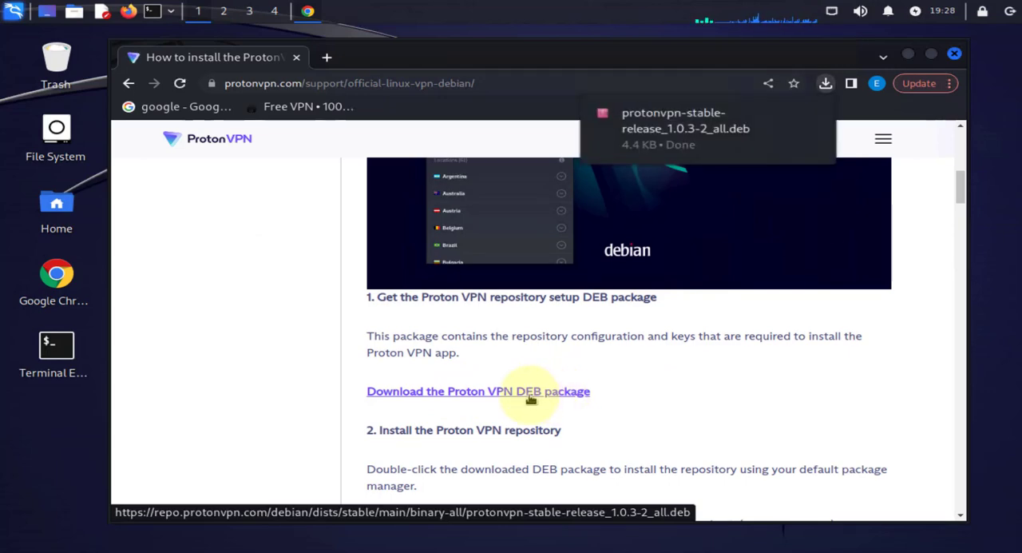
{"action": "mouse_move", "coordinate": [681, 156]}
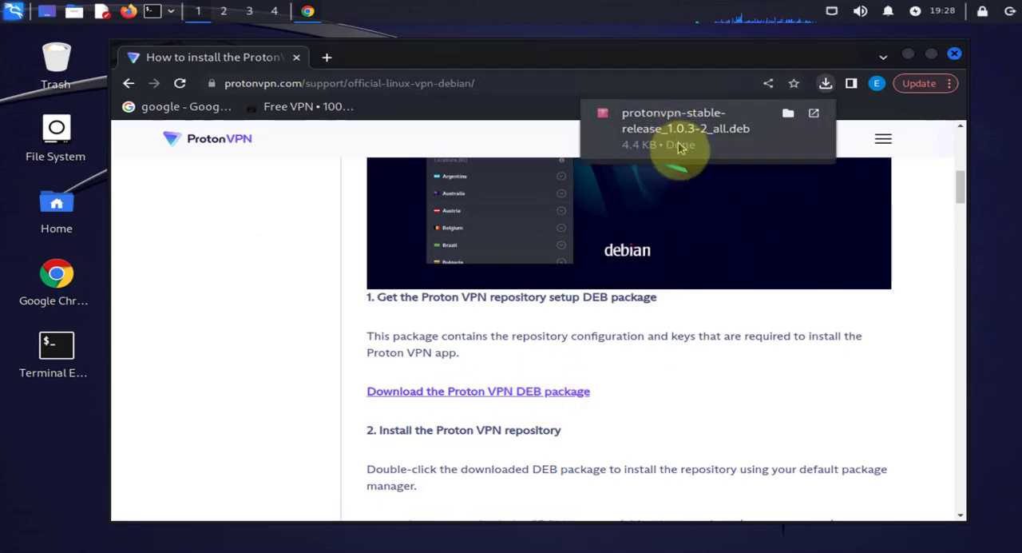
{"action": "scroll", "scroll_direction": "down", "scroll_amount": 3}
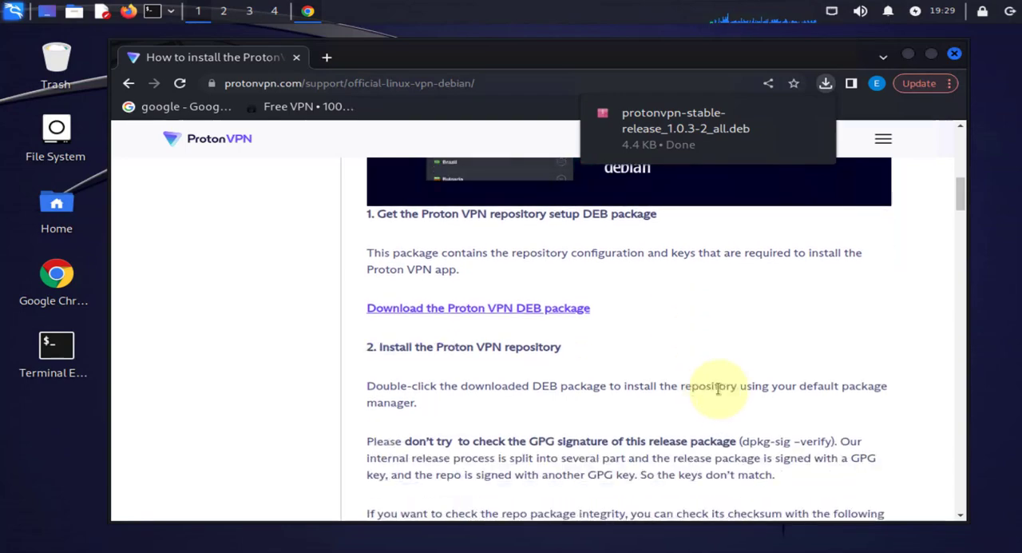
{"action": "scroll", "scroll_direction": "down", "scroll_amount": 3}
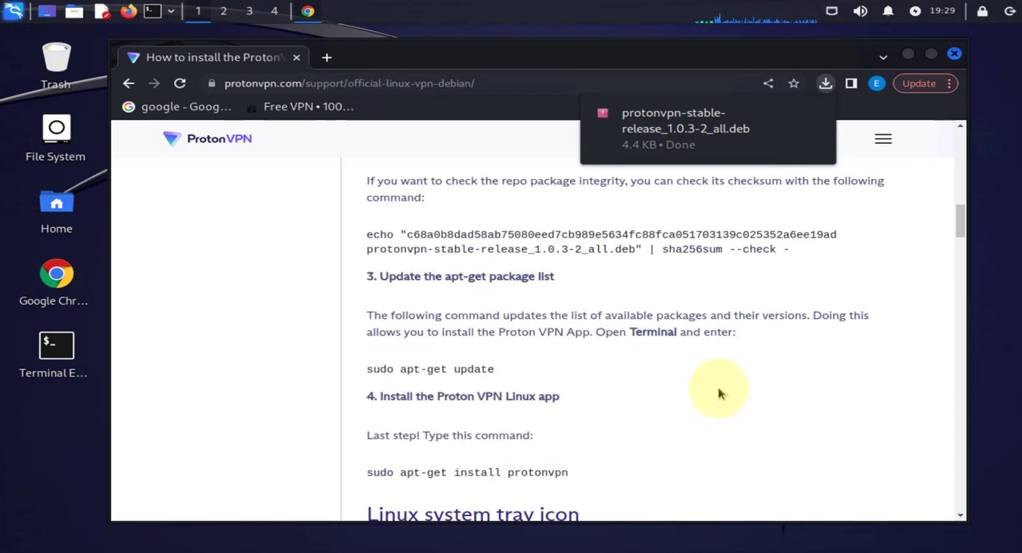
{"action": "scroll", "scroll_direction": "down", "scroll_amount": 3}
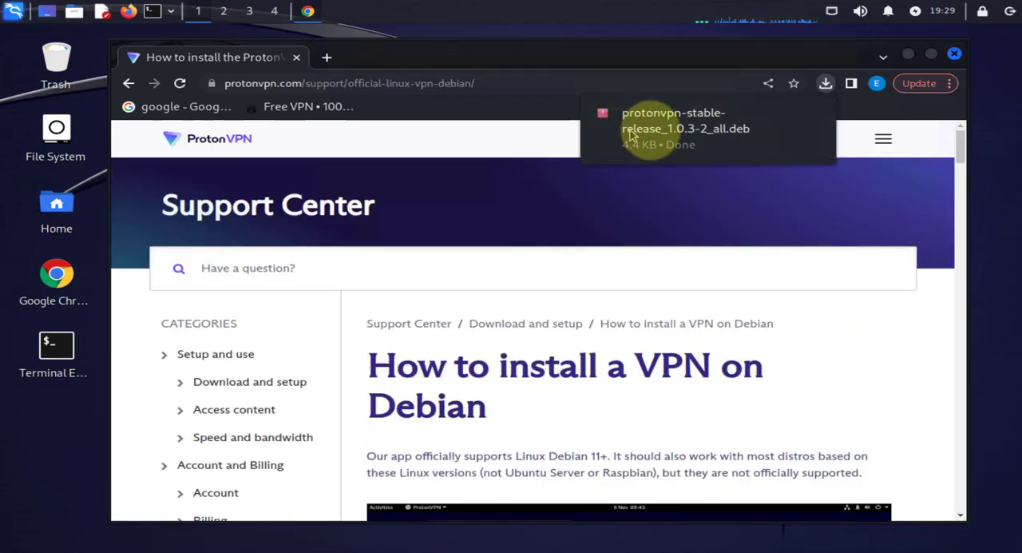
{"action": "mouse_move", "coordinate": [908, 58]}
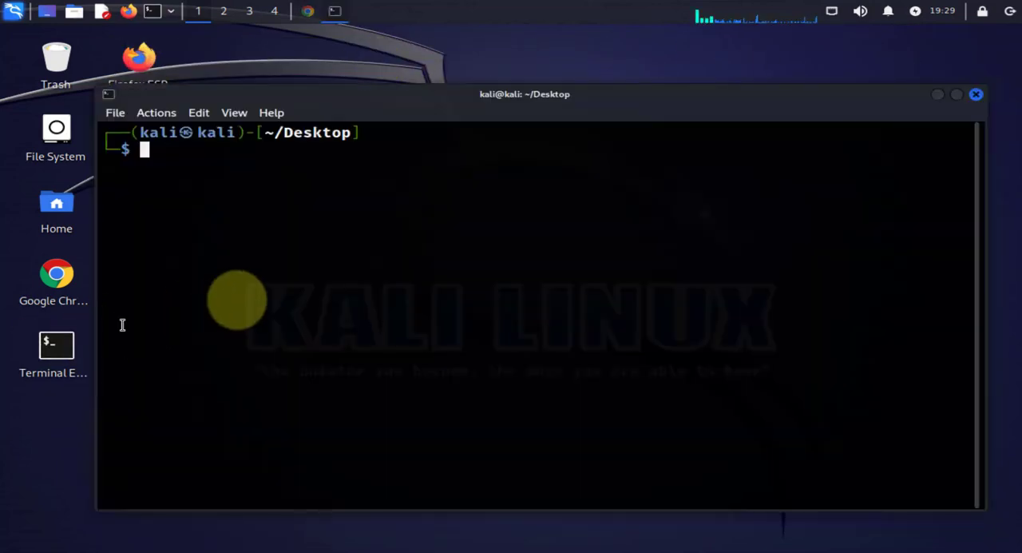
{"action": "mouse_move", "coordinate": [378, 183]}
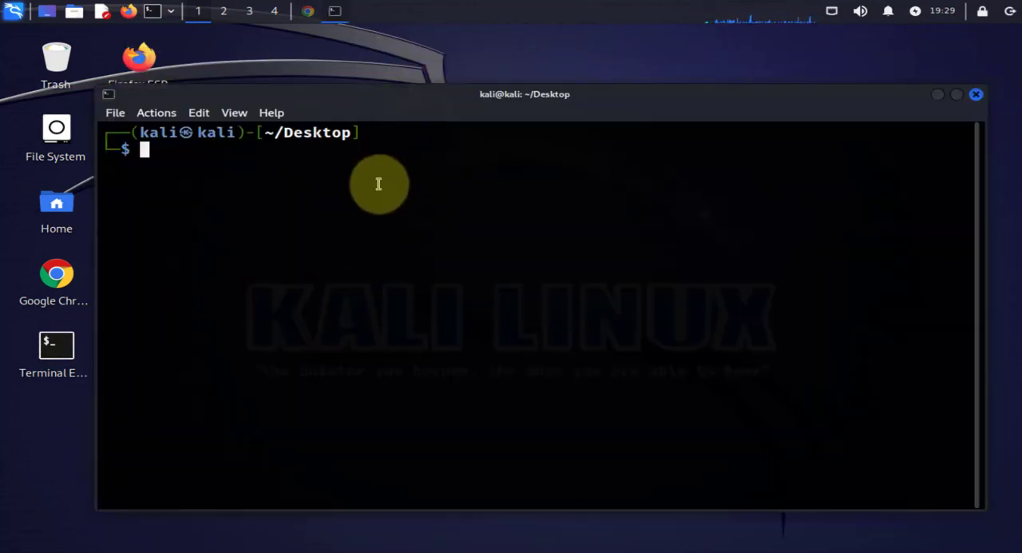
Step: In ~/Downloads, install protonvpn-stable-release_1.0.3-2_all.deb with sudo dpkg -i
{"action": "type", "text": "cd Downloads"}
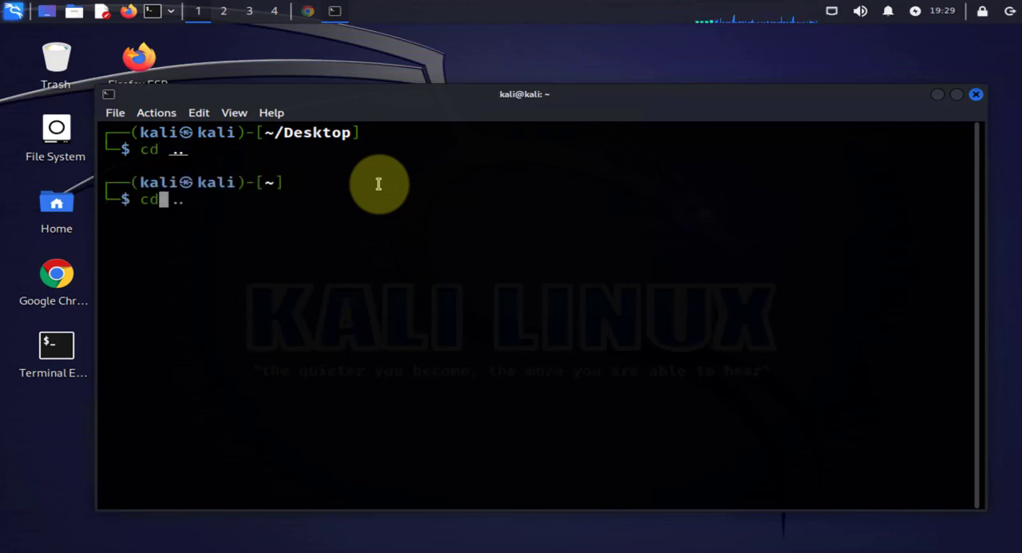
{"action": "type", "text": "Downloads"}
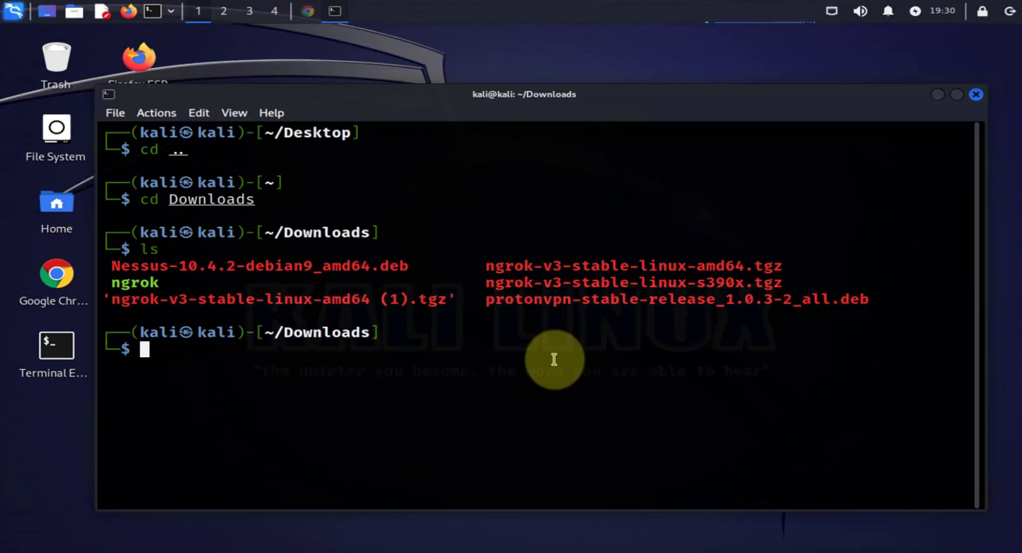
{"action": "type", "text": "sudp apt install ngrok"}
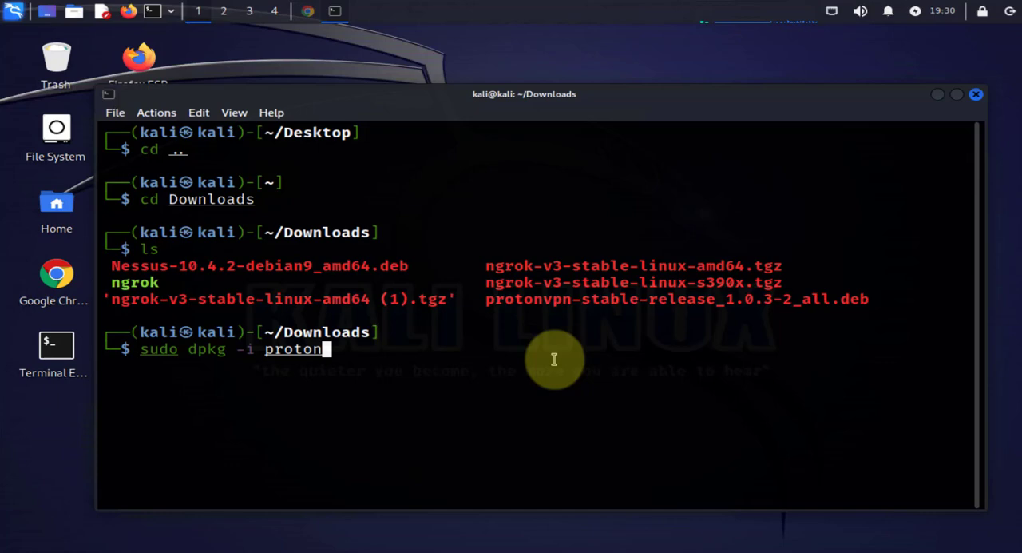
{"action": "key", "text": "Tab"}
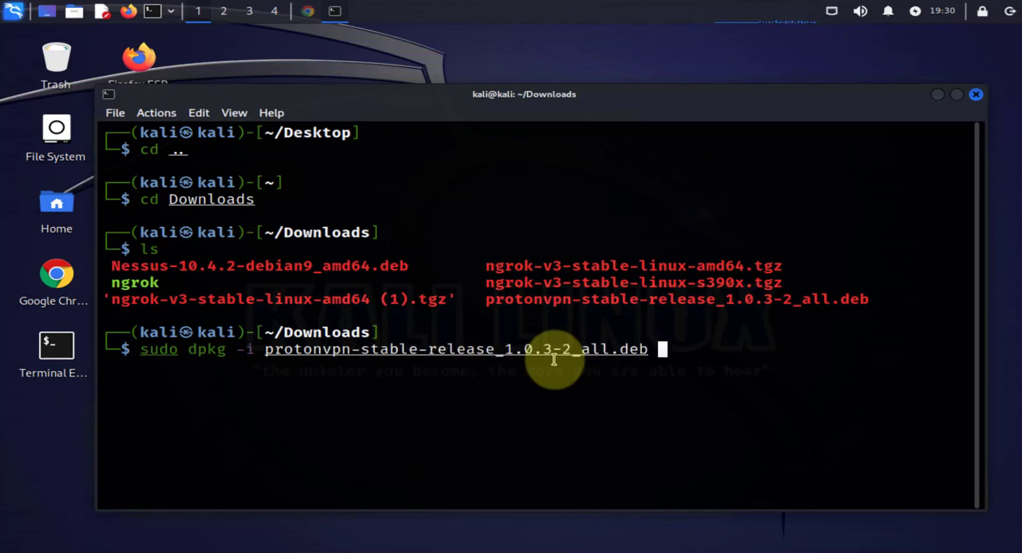
{"action": "mouse_move", "coordinate": [562, 363]}
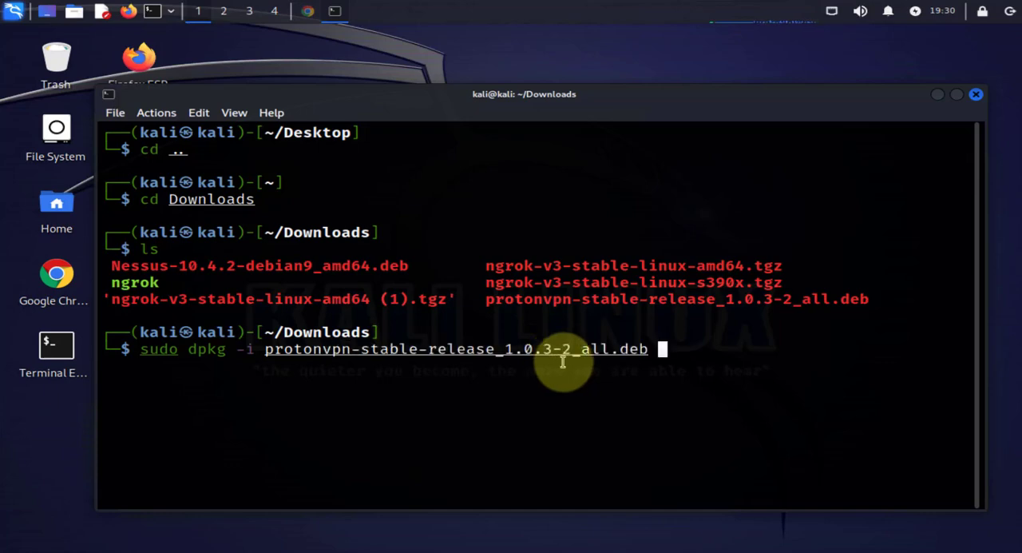
{"action": "key", "text": "Return"}
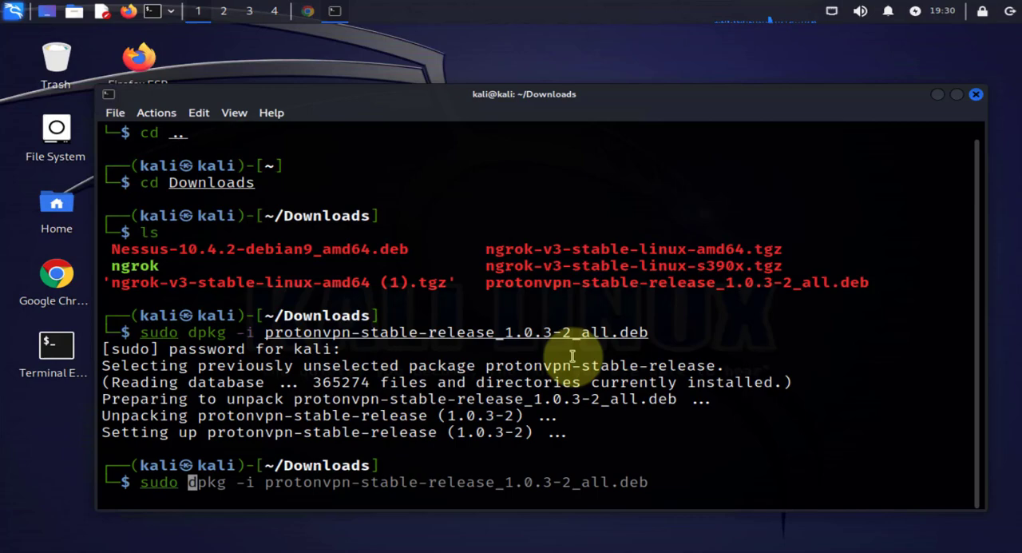
Step: Run sudo apt-get install protonvpn to install the package with protonvpn-gui and protonvpn-cli
{"action": "type", "text": "sudo apt-get upgrade"}
{"action": "type", "text": "sudo apt-get install protonvpn"}
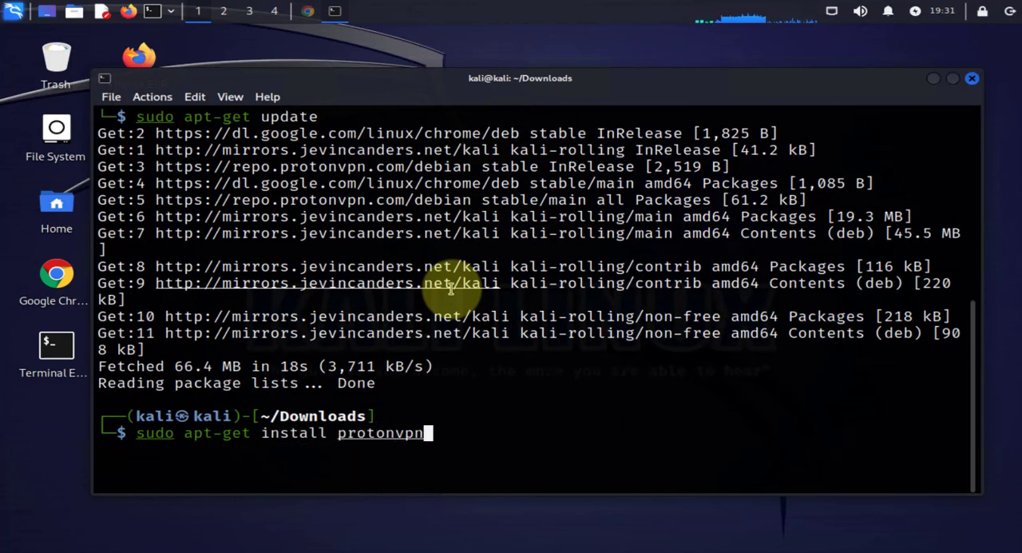
{"action": "key", "text": "Return"}
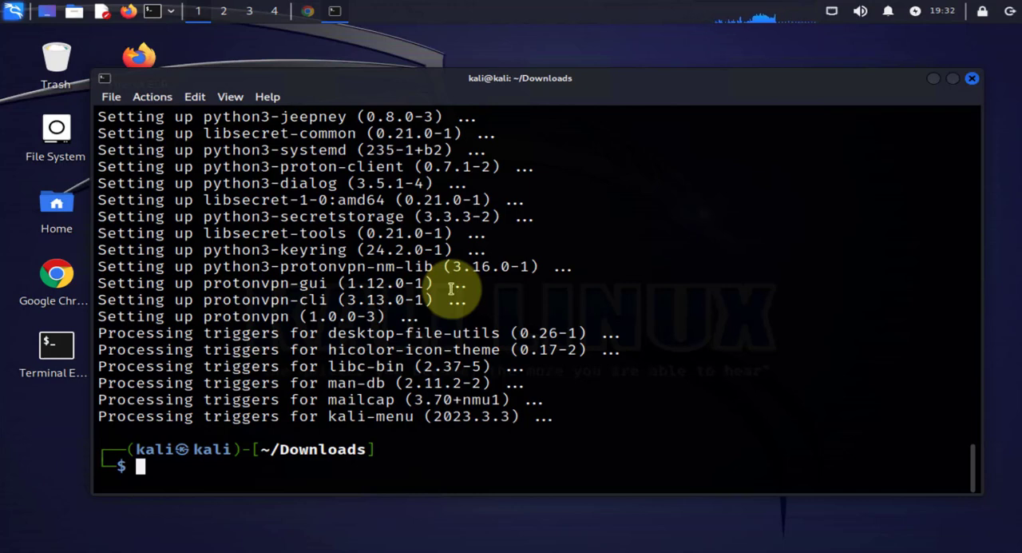
Step: Run the protonvpn command, which returns silently, and bring up the Kali applications menu
{"action": "type", "text": "pr"}
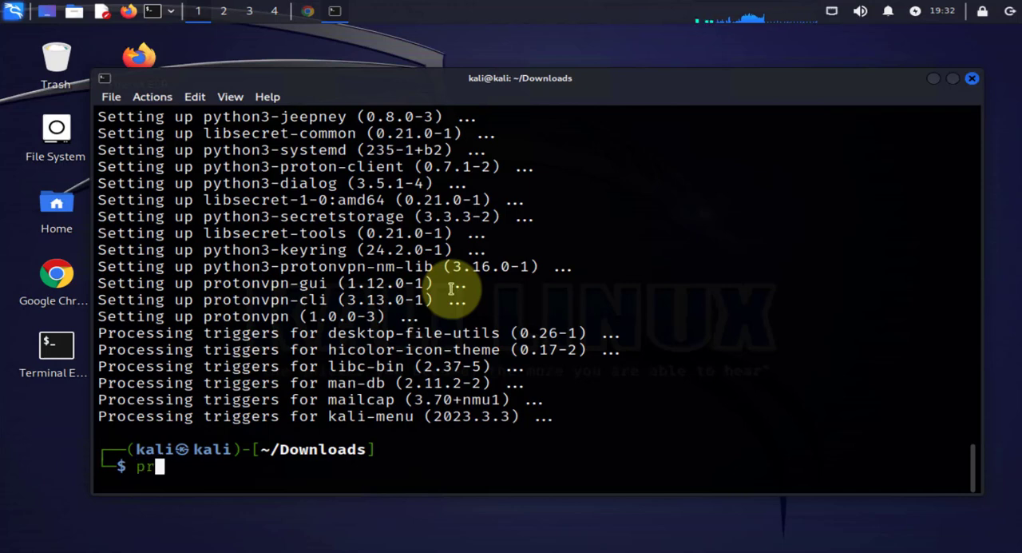
{"action": "type", "text": "otonvpn"}
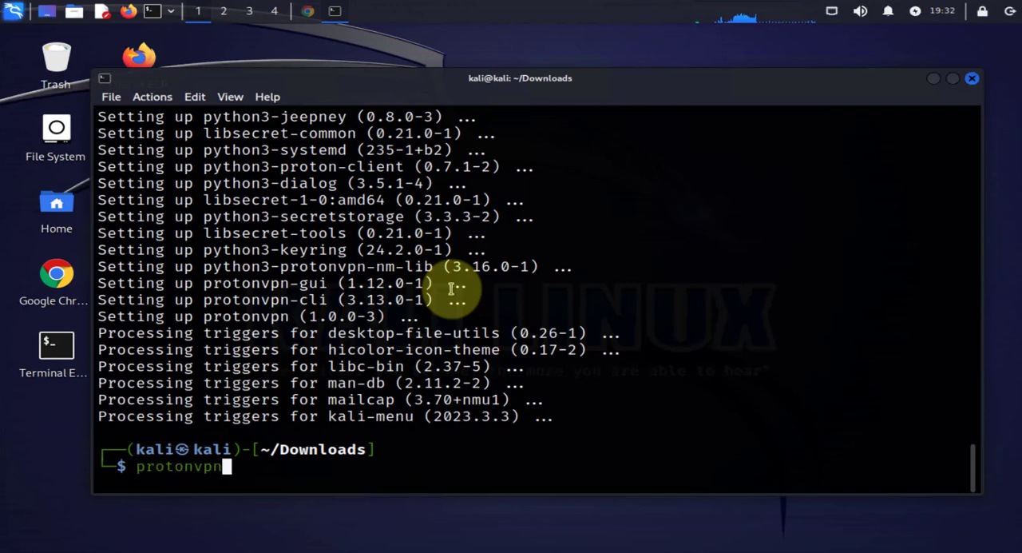
{"action": "key", "text": "Return"}
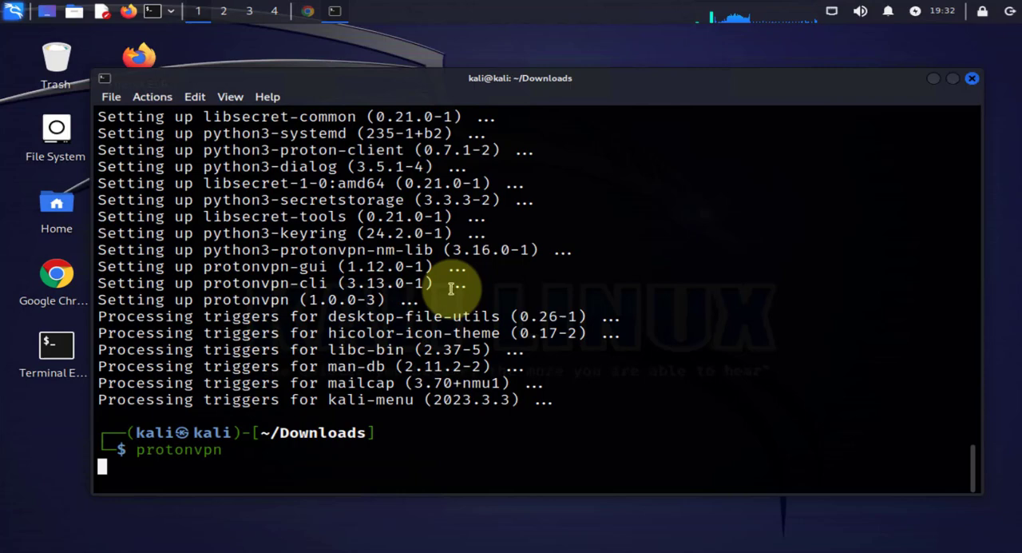
{"action": "key", "text": "Return"}
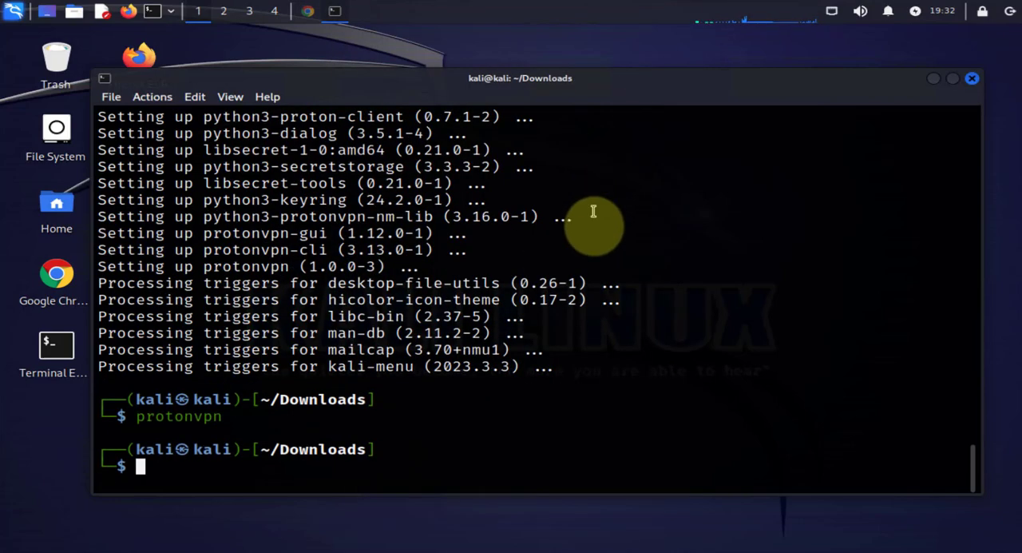
{"action": "mouse_move", "coordinate": [109, 54]}
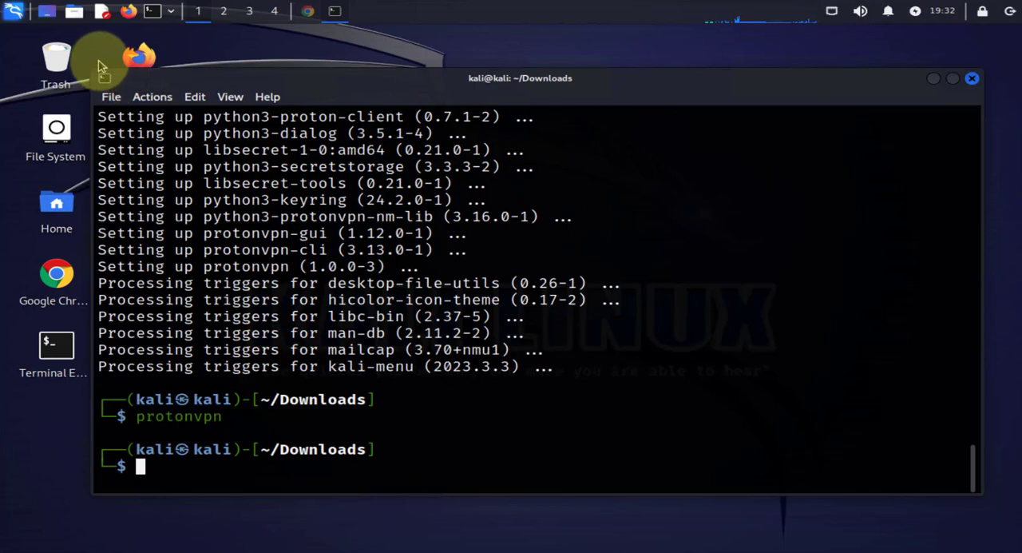
{"action": "left_click", "coordinate": [14, 11]}
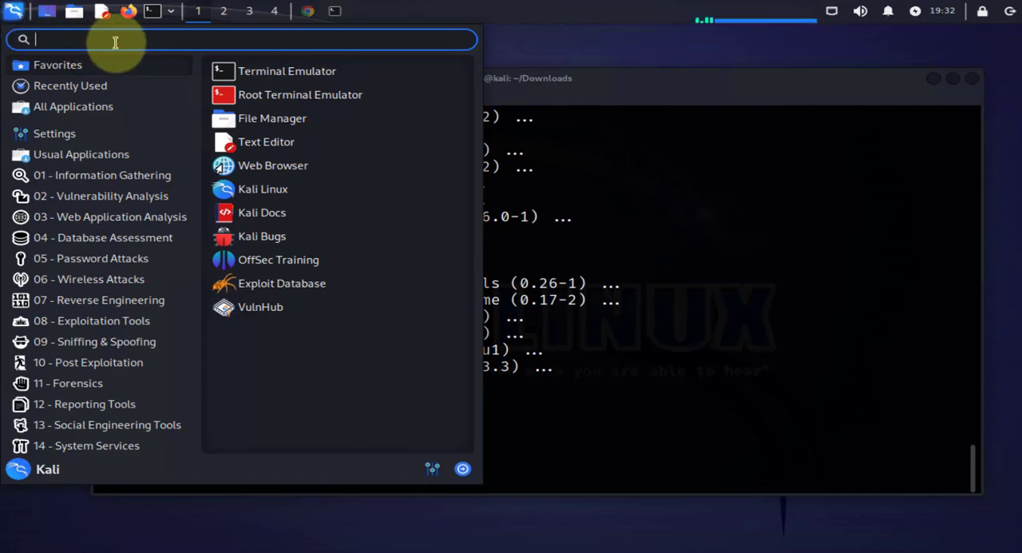
Step: Search 'pro' in the Kali menu and launch the Proton VPN app to its login screen
{"action": "type", "text": "protonvpn"}
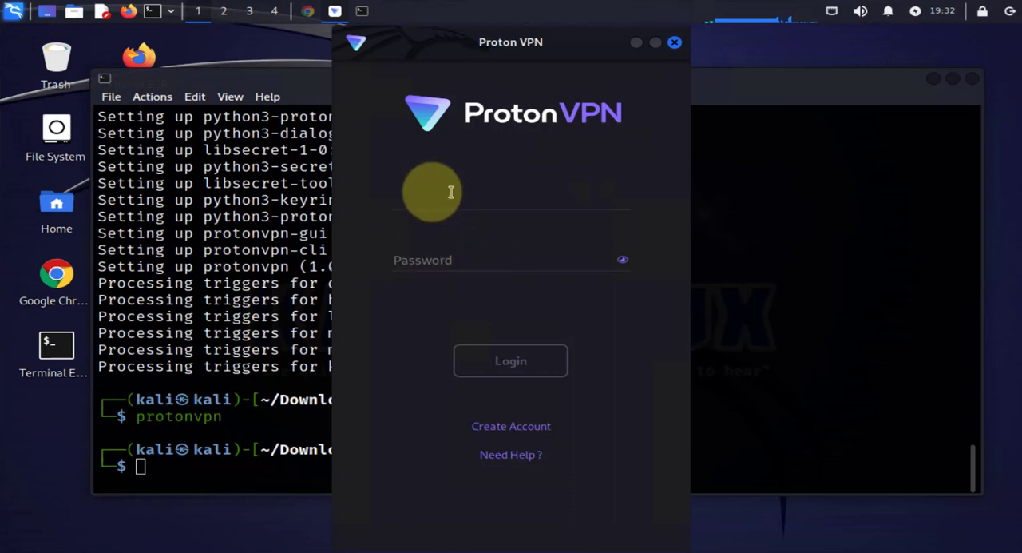
Step: Enter the account username and password and log in to Proton VPN
{"action": "left_click", "coordinate": [448, 200]}
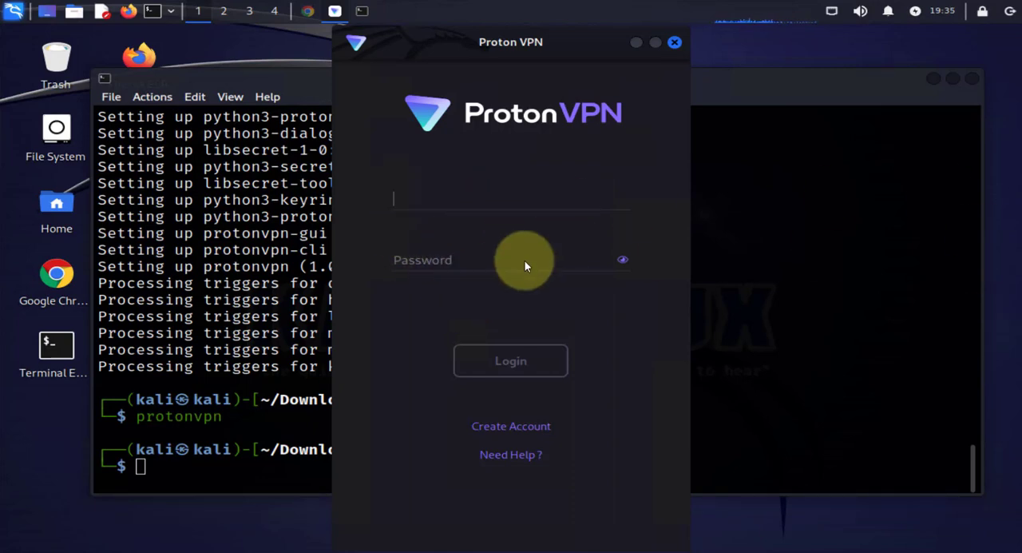
{"action": "left_click", "coordinate": [511, 361]}
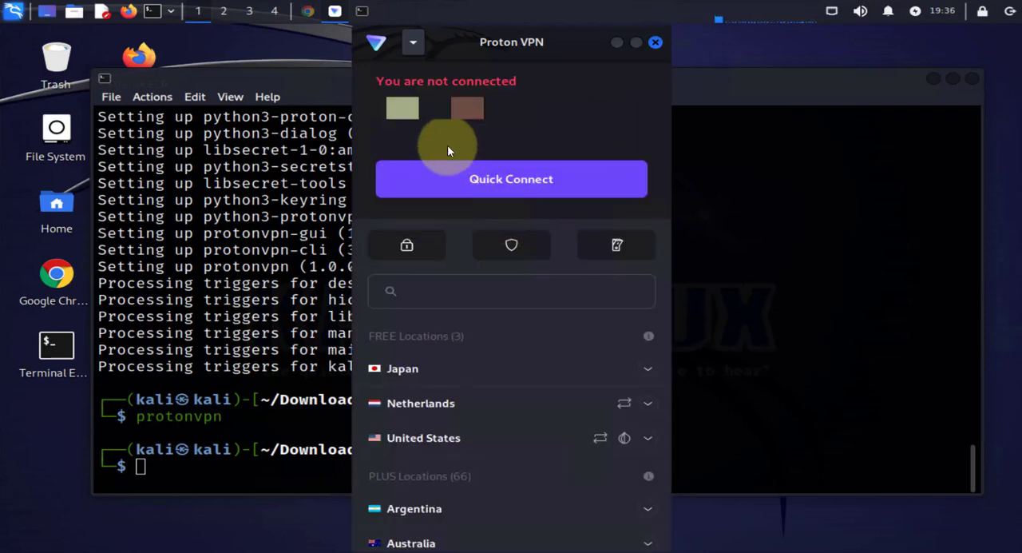
{"action": "mouse_move", "coordinate": [537, 94]}
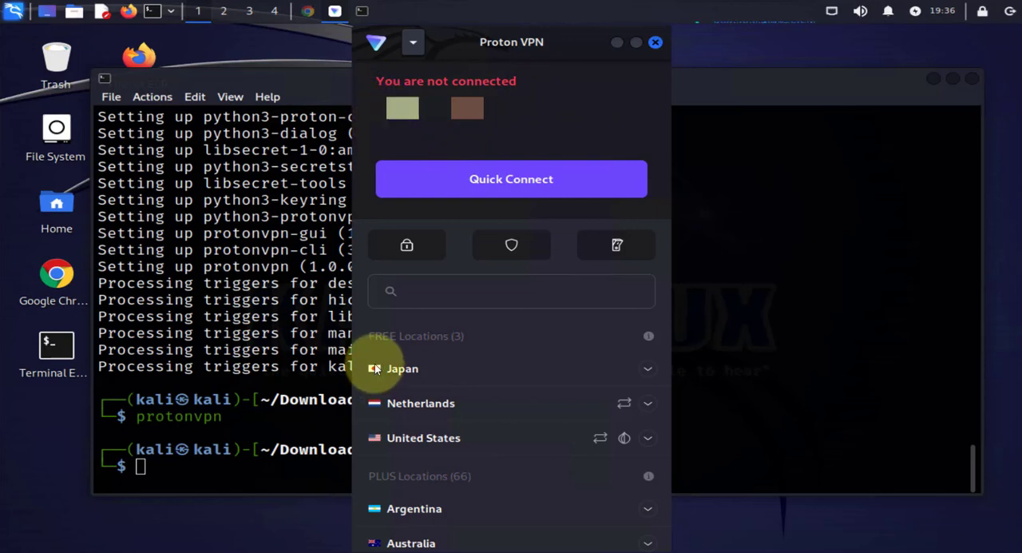
{"action": "mouse_move", "coordinate": [416, 343]}
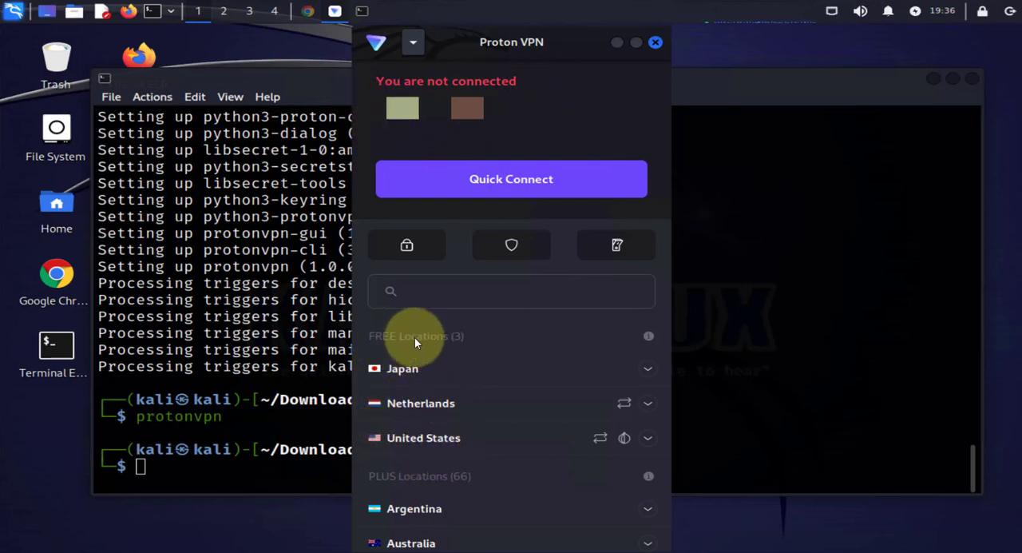
{"action": "mouse_move", "coordinate": [409, 378]}
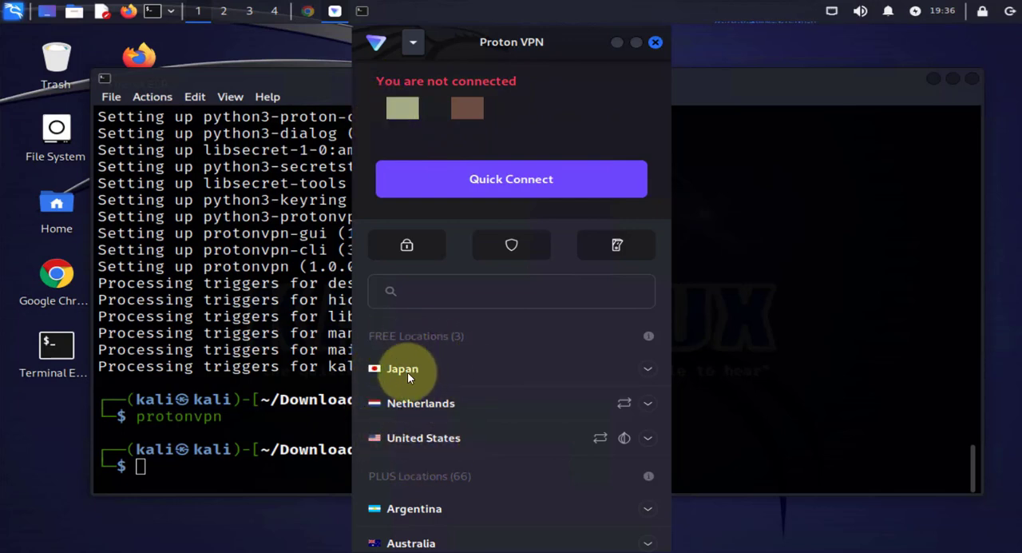
{"action": "mouse_move", "coordinate": [530, 364]}
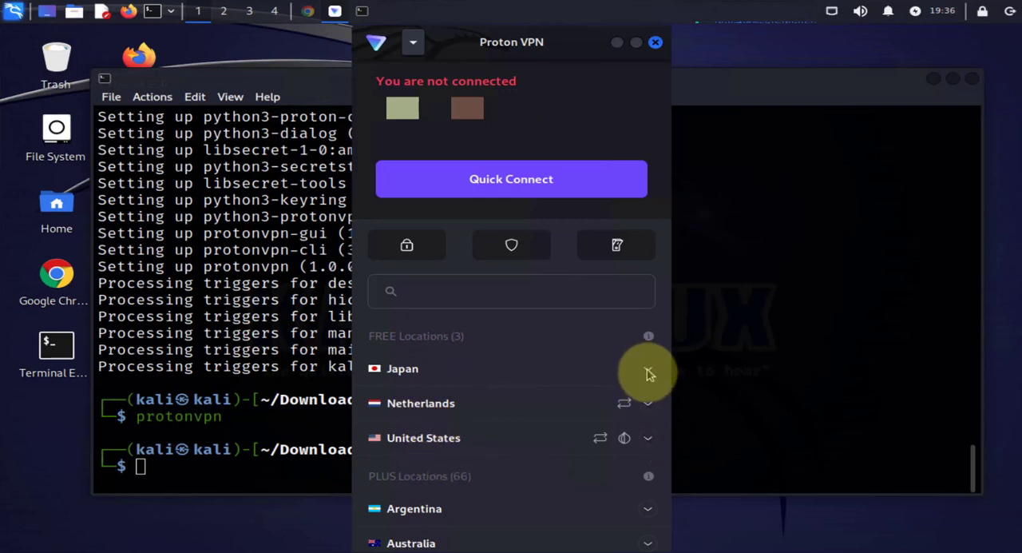
Step: Expand Japan under FREE Locations and connect to a JP-FREE server
{"action": "left_click", "coordinate": [648, 367]}
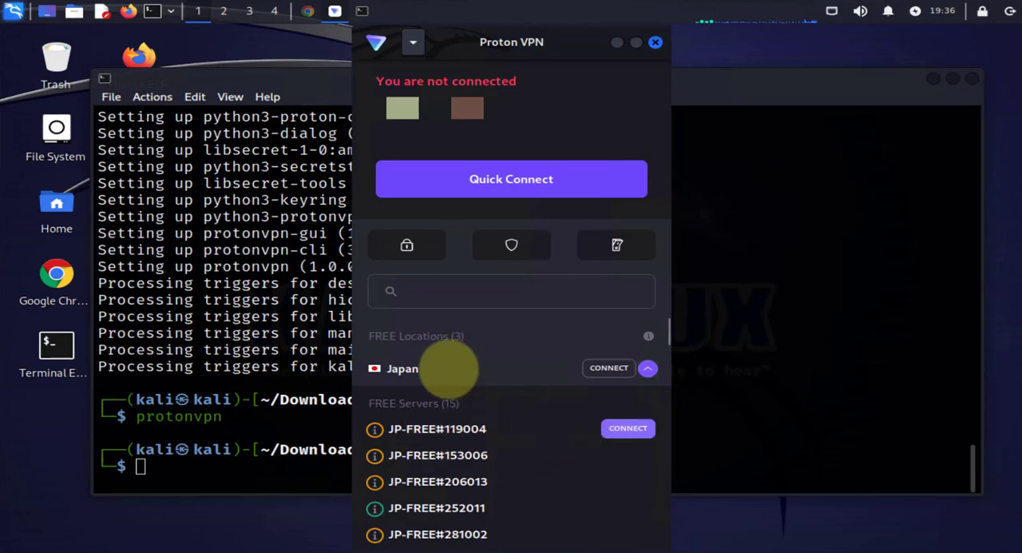
{"action": "left_click", "coordinate": [628, 428]}
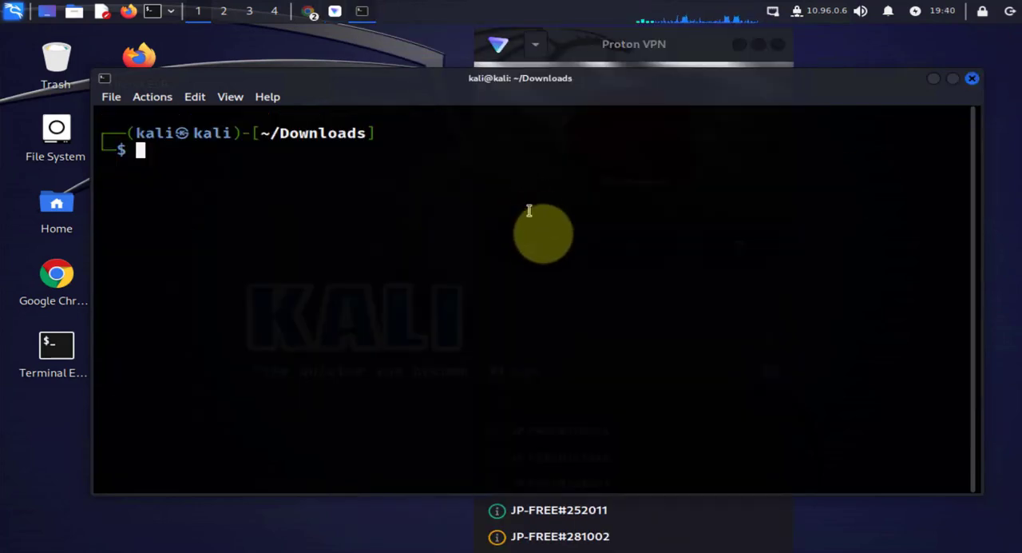
{"action": "mouse_move", "coordinate": [497, 239]}
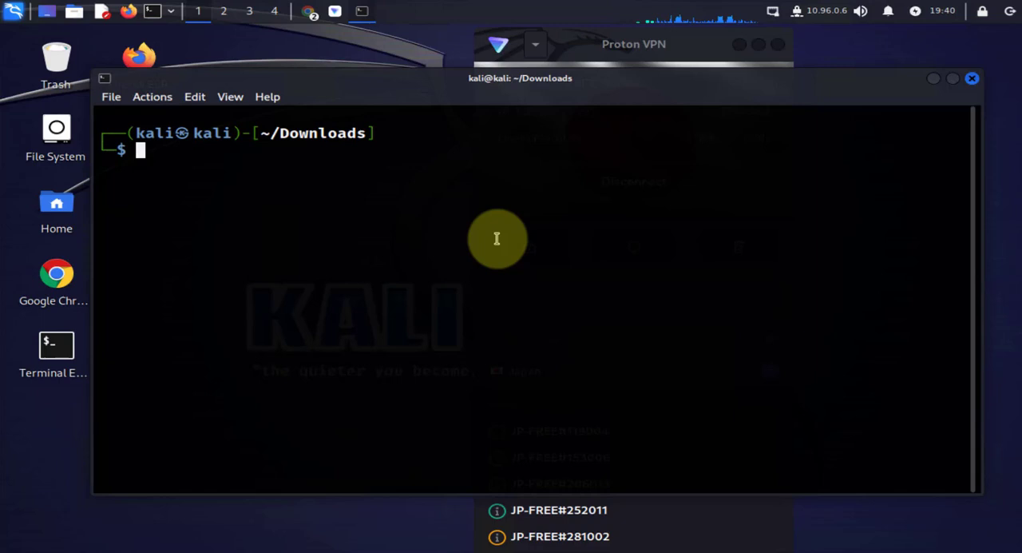
{"action": "mouse_move", "coordinate": [511, 233]}
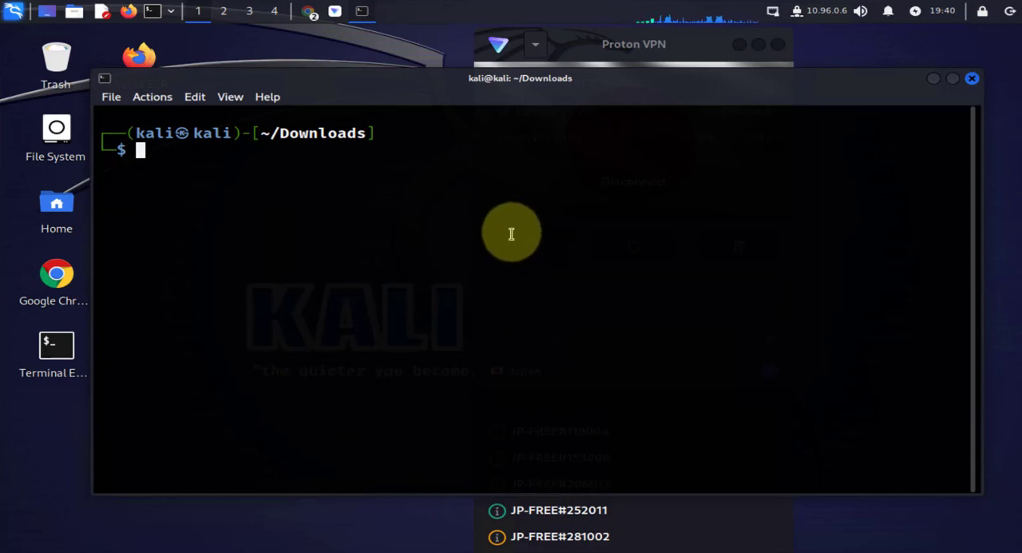
Step: Verify the proton0 interface at 10.96.0.6 with ip add, then close Proton VPN to disconnect
{"action": "type", "text": "ip add"}
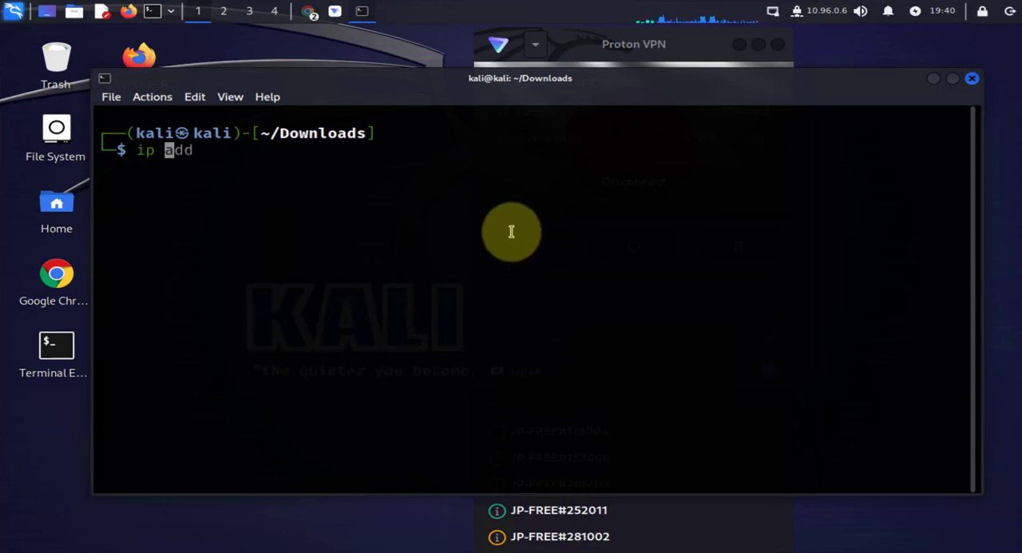
{"action": "key", "text": "Return"}
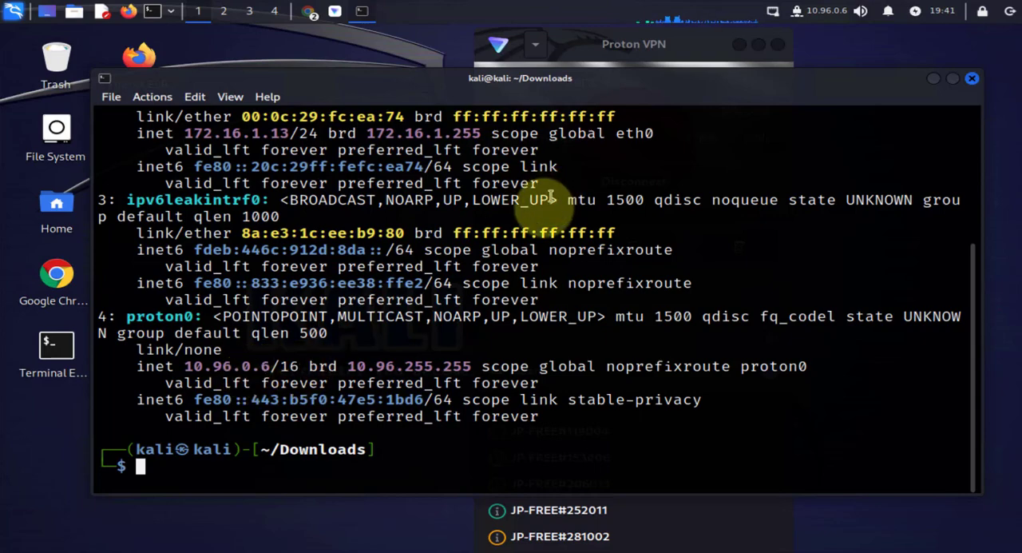
{"action": "mouse_move", "coordinate": [585, 39]}
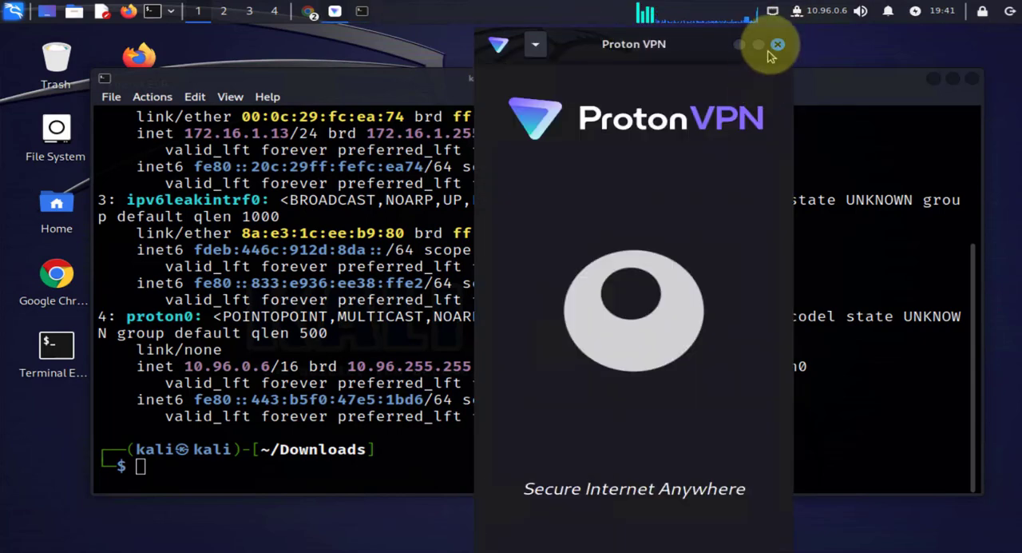
{"action": "left_click", "coordinate": [777, 45]}
{"action": "type", "text": "ip add"}
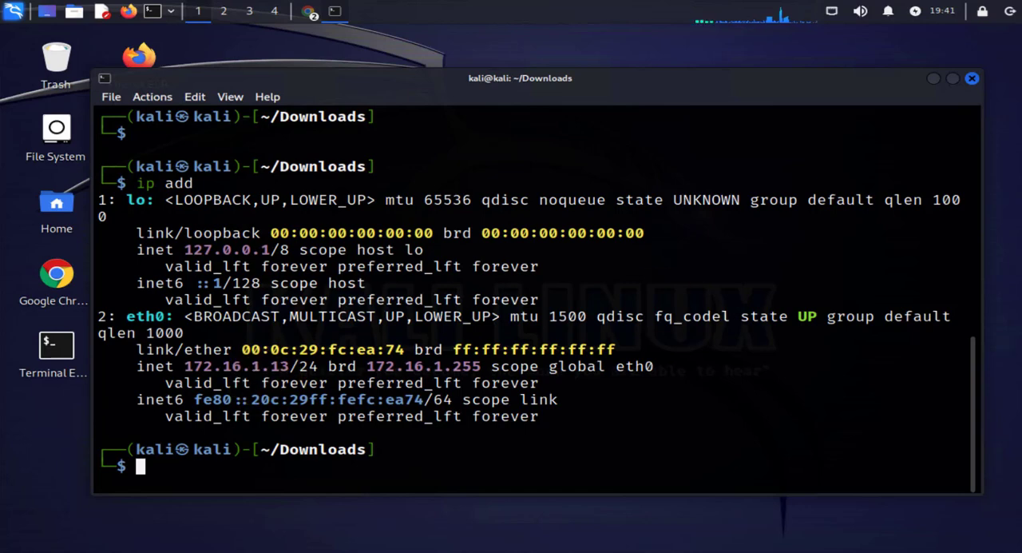
{"action": "mouse_move", "coordinate": [643, 291]}
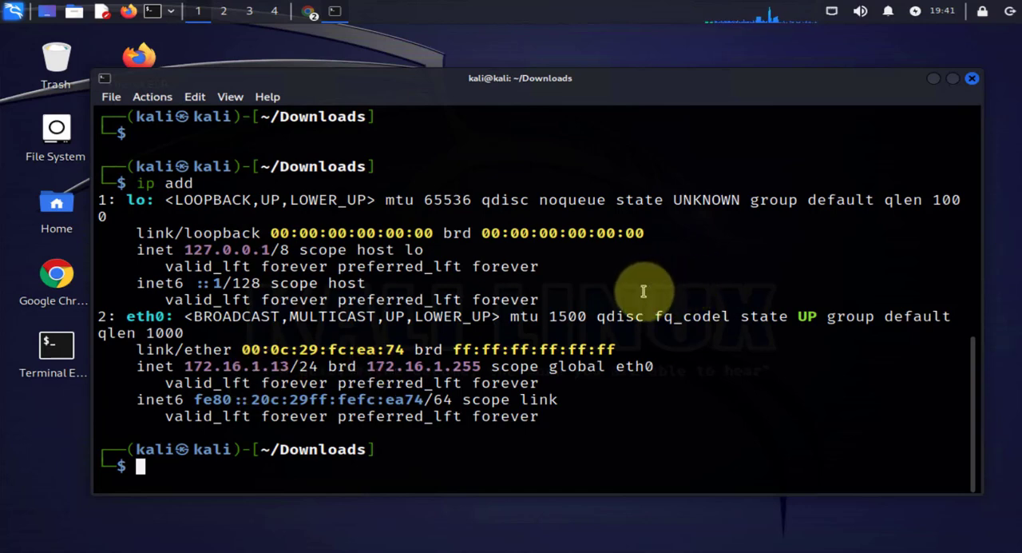